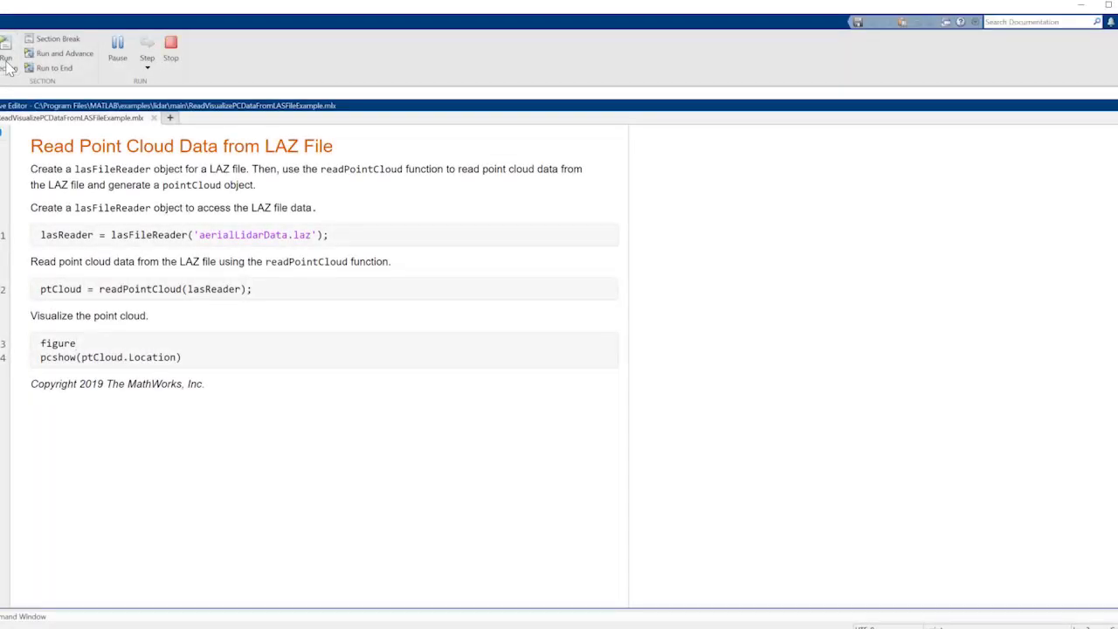
- Run the script that reads the aerial LAZ file with lasFileReader and displays it with pcshow
left_click(6, 52)
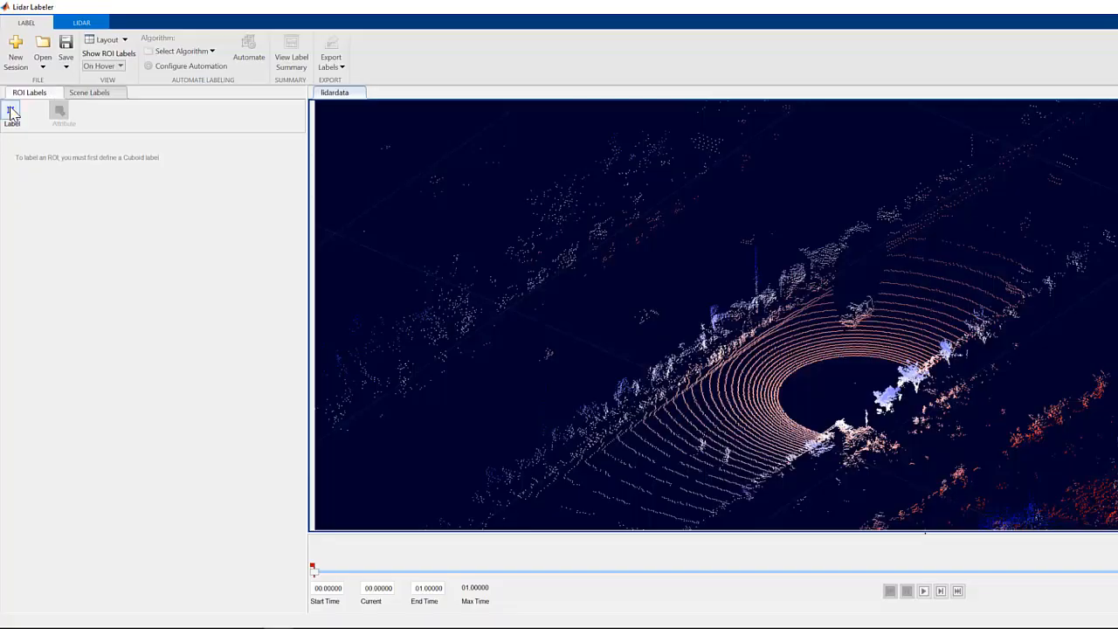
- Open the Define New ROI Label dialog from the ROI Labels panel
left_click(11, 113)
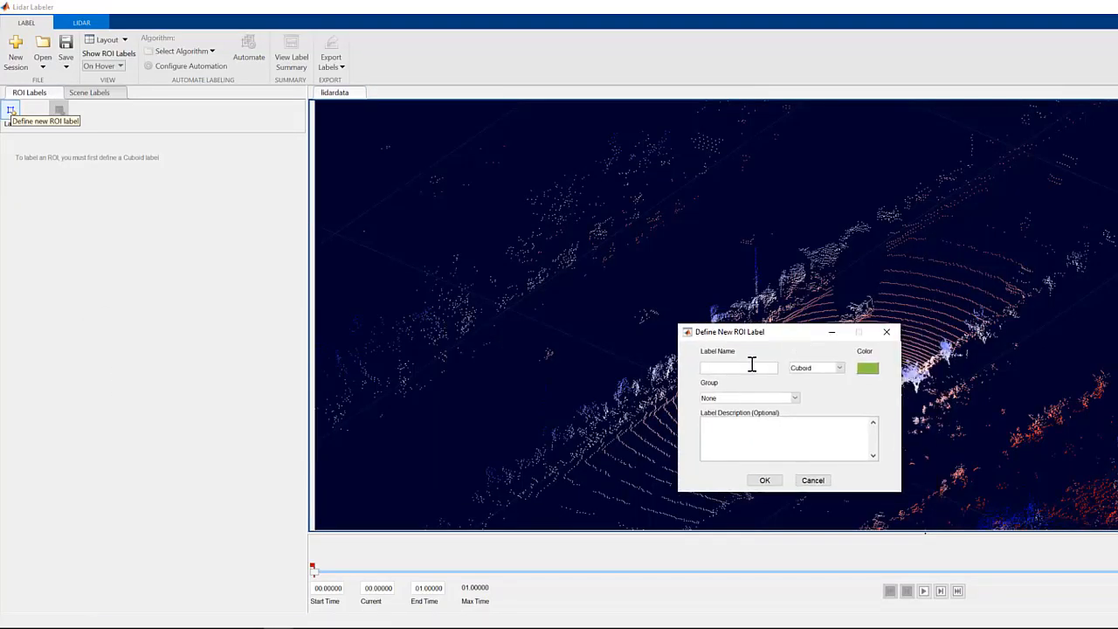